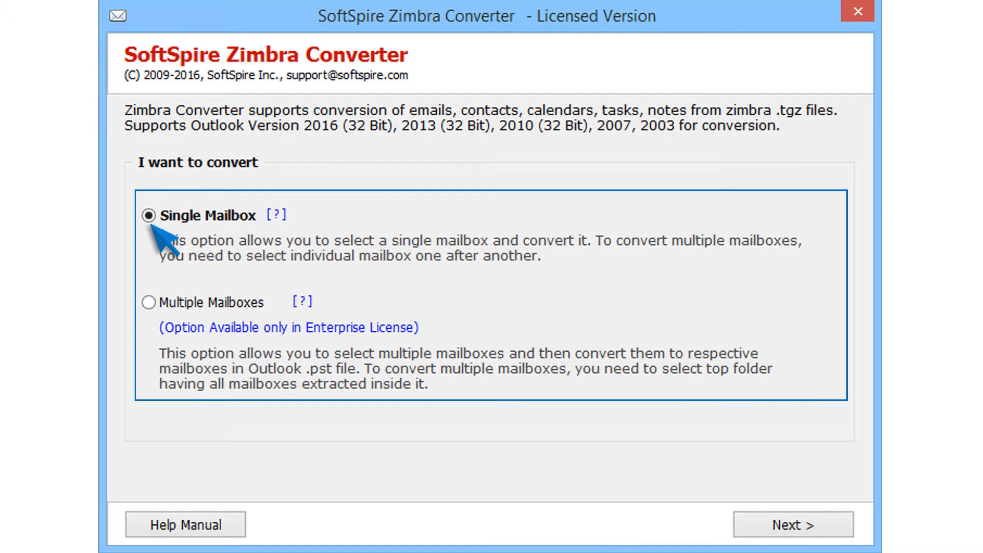
pyautogui.moveTo(149, 302)
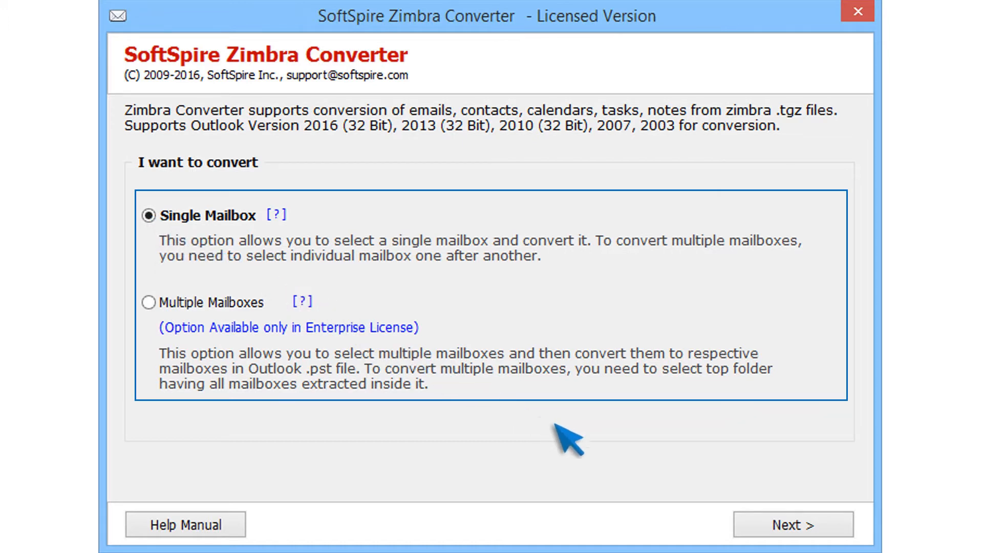
# Choose the Single Mailbox conversion mode on the 'I want to convert' screen.
pyautogui.click(792, 524)
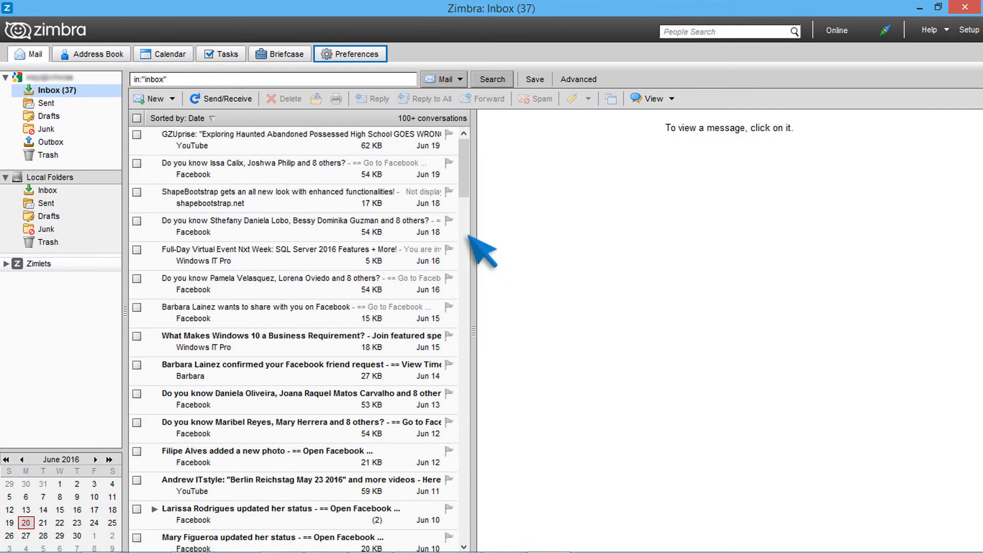
pyautogui.moveTo(356, 53)
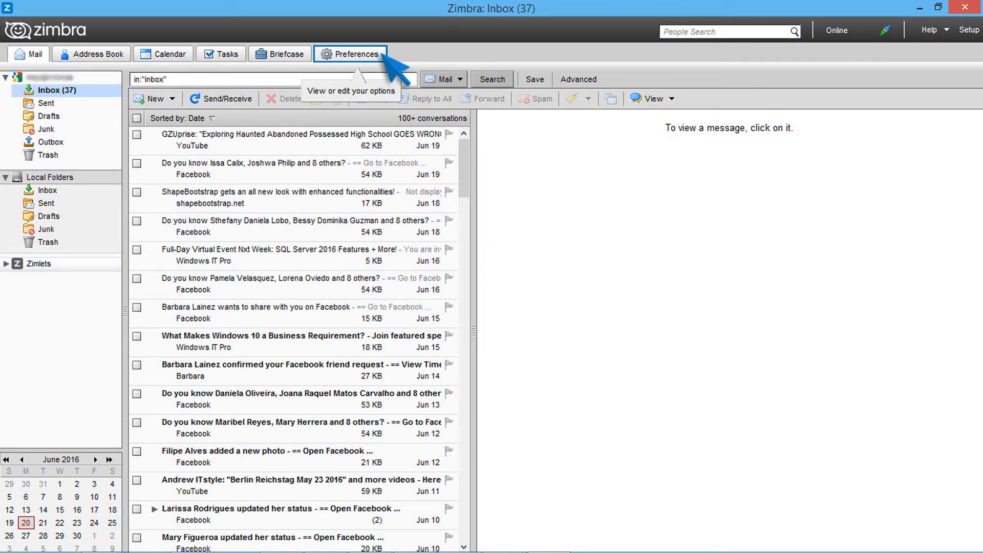
# Reach the Import/Export preferences and enable the Advanced export settings.
pyautogui.click(356, 54)
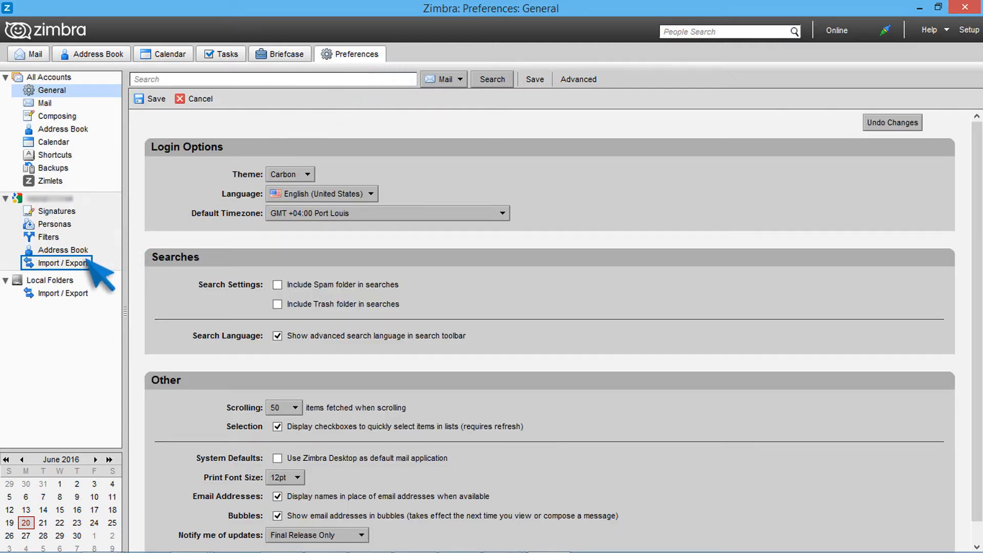
pyautogui.click(63, 263)
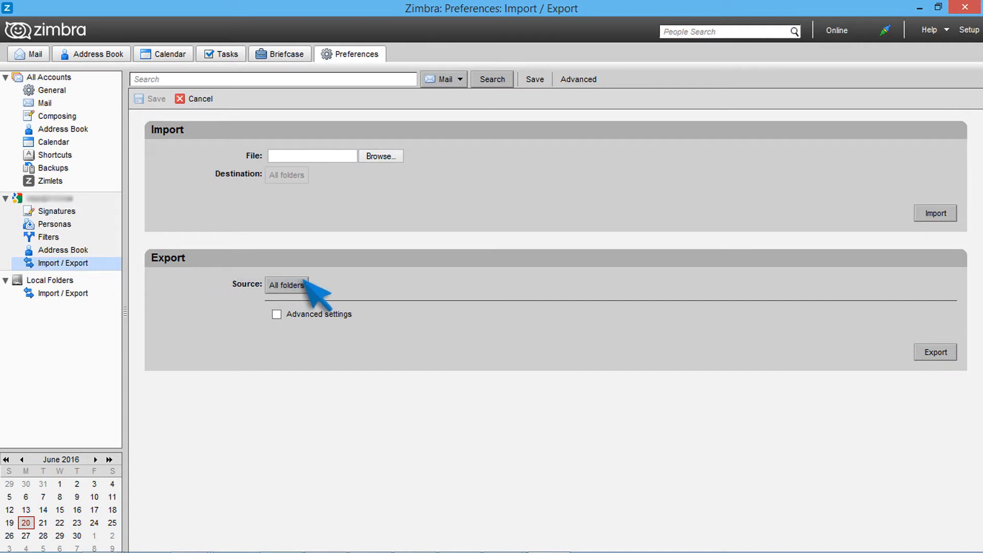
pyautogui.click(276, 315)
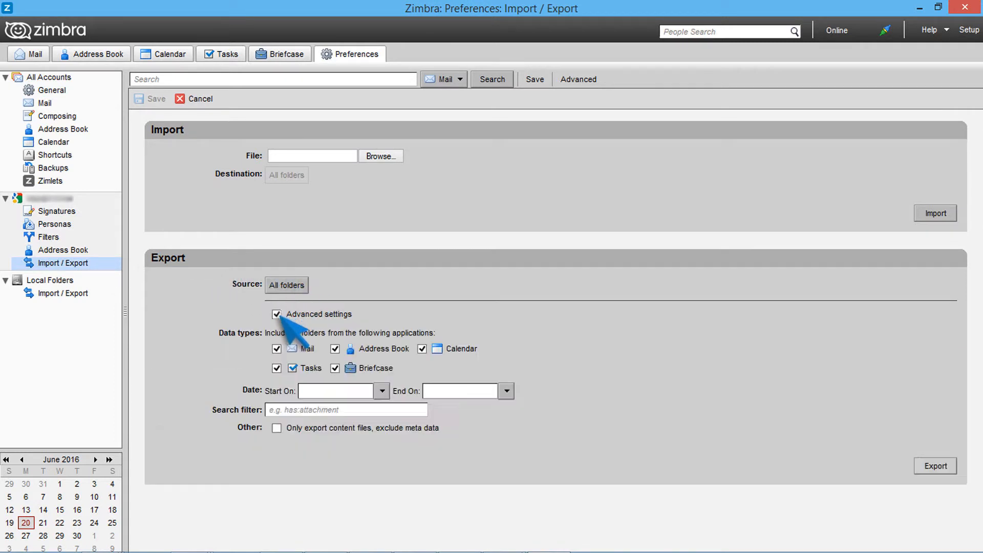
pyautogui.click(276, 315)
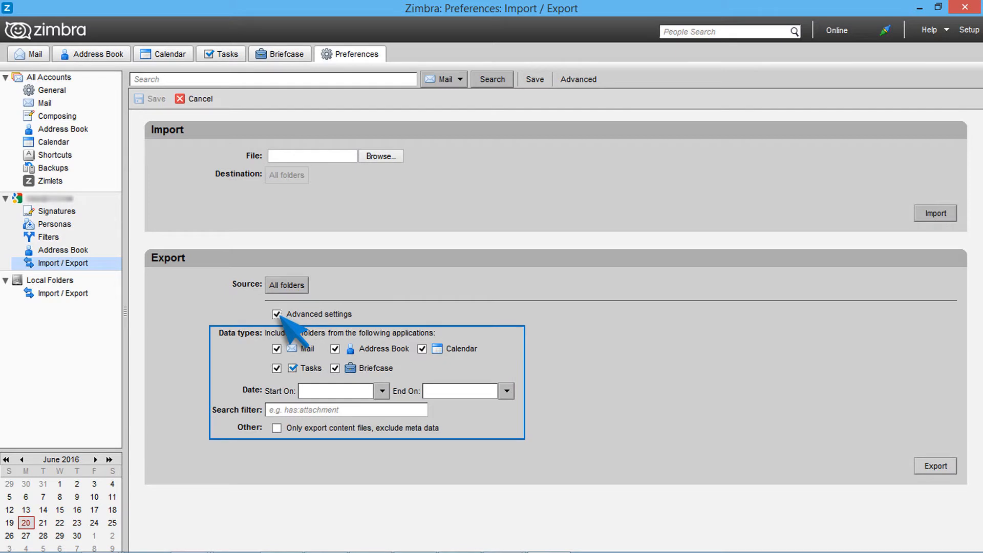
pyautogui.moveTo(336, 351)
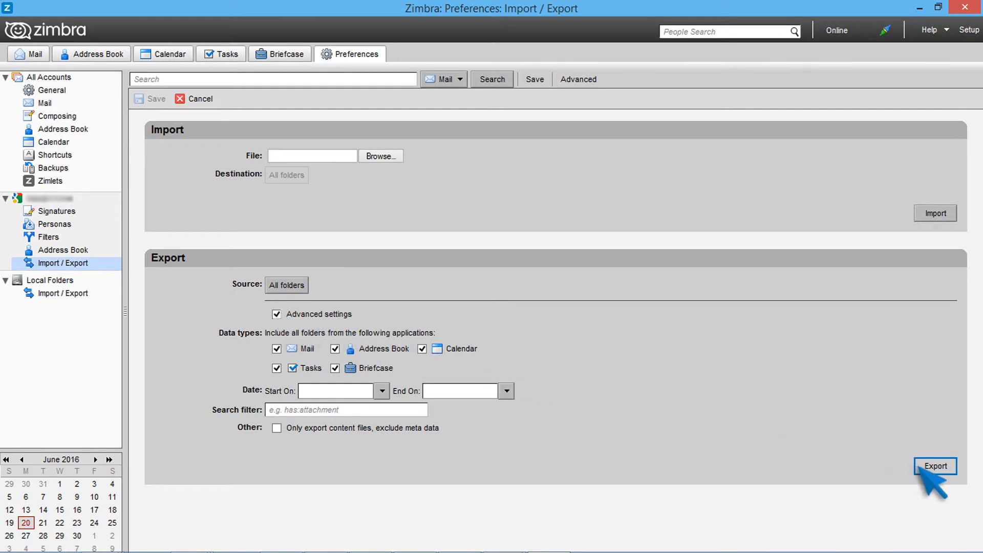
# Export all account folders as a tgz archive saved into D:\TGZ.
pyautogui.click(935, 466)
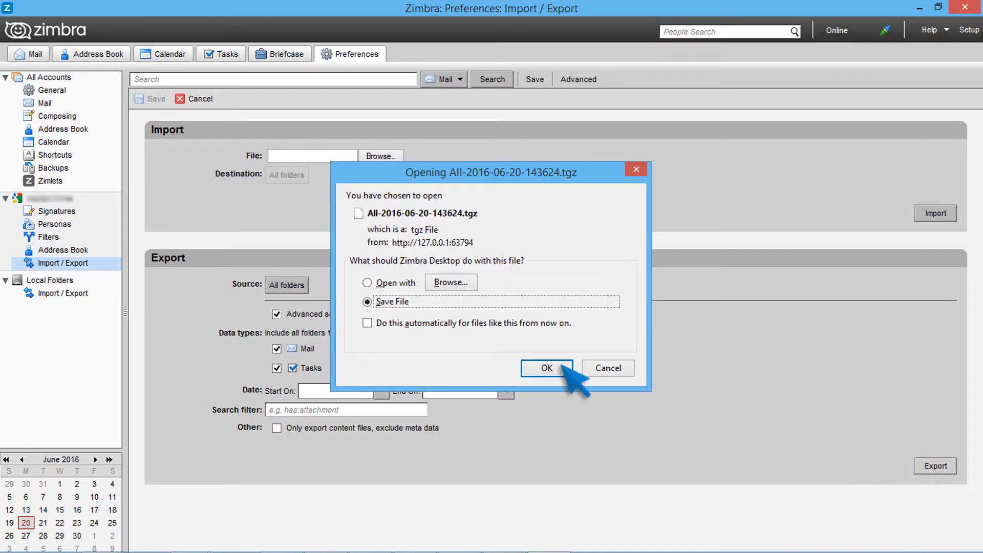
pyautogui.click(546, 368)
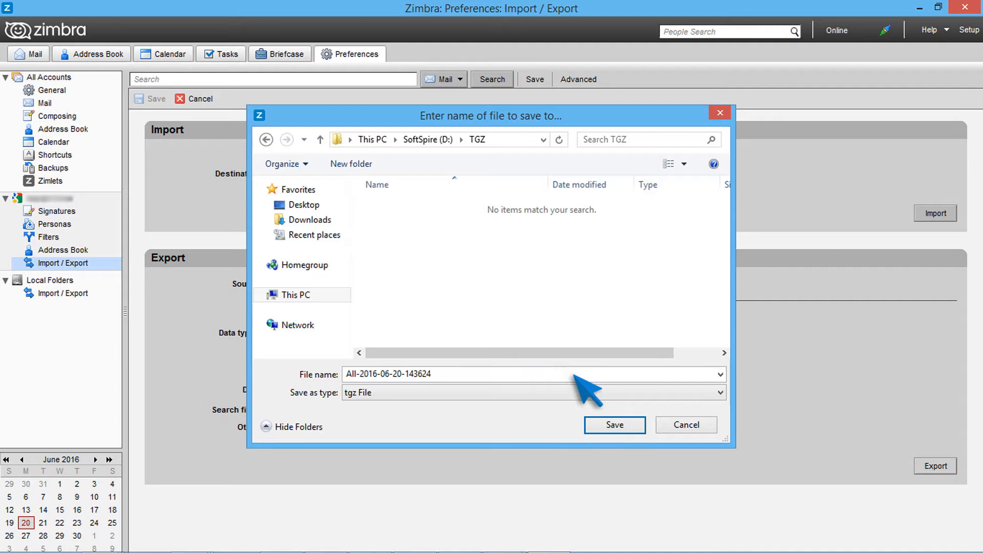
pyautogui.click(614, 424)
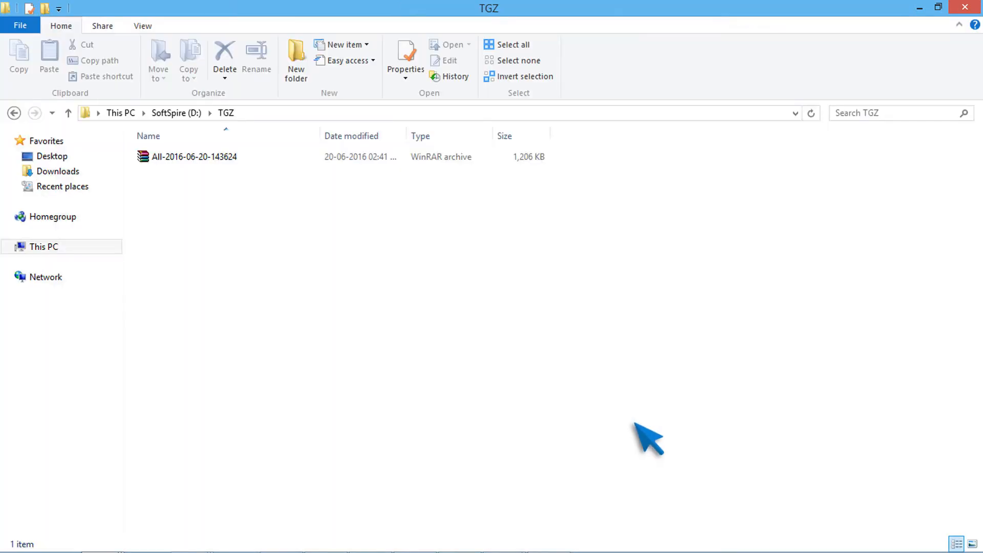
pyautogui.moveTo(195, 155)
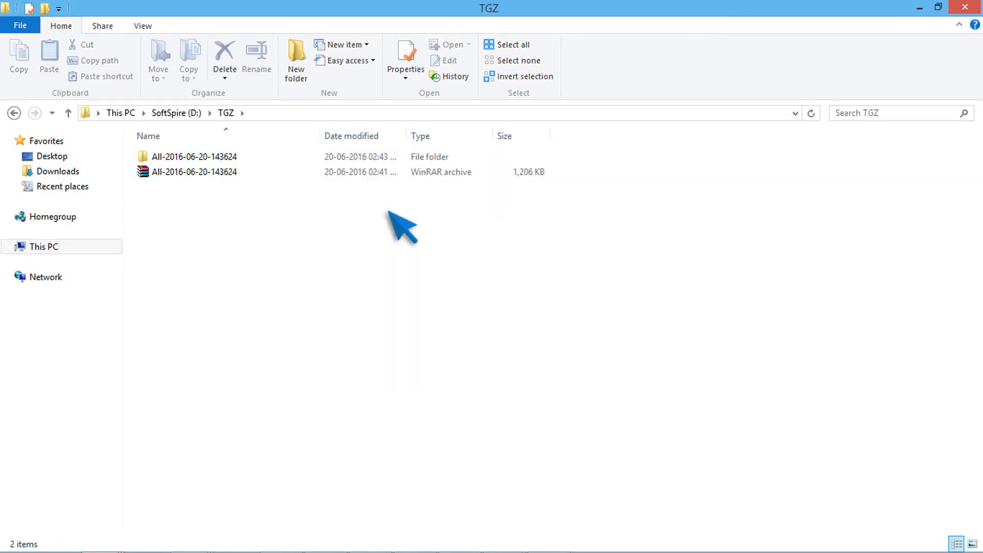
pyautogui.click(195, 156)
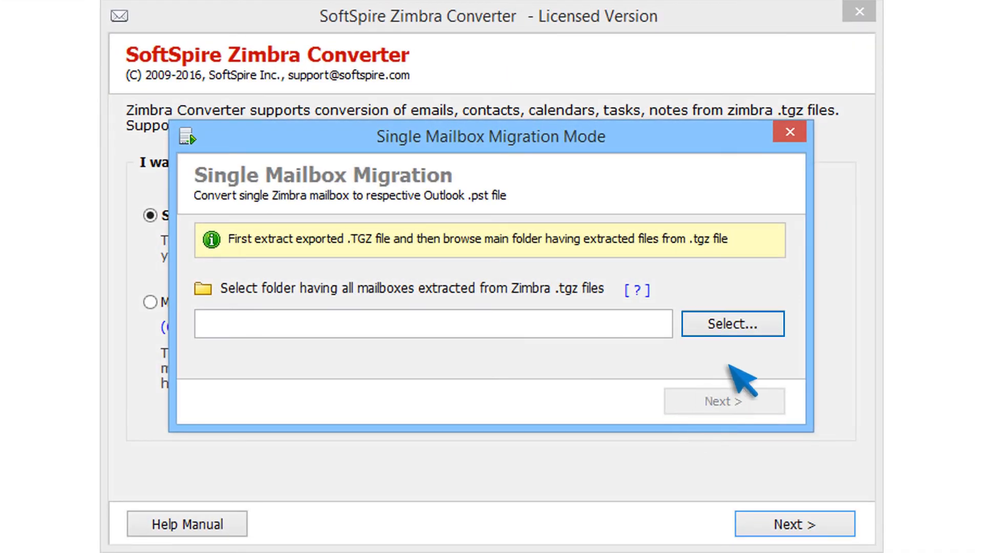
pyautogui.click(731, 323)
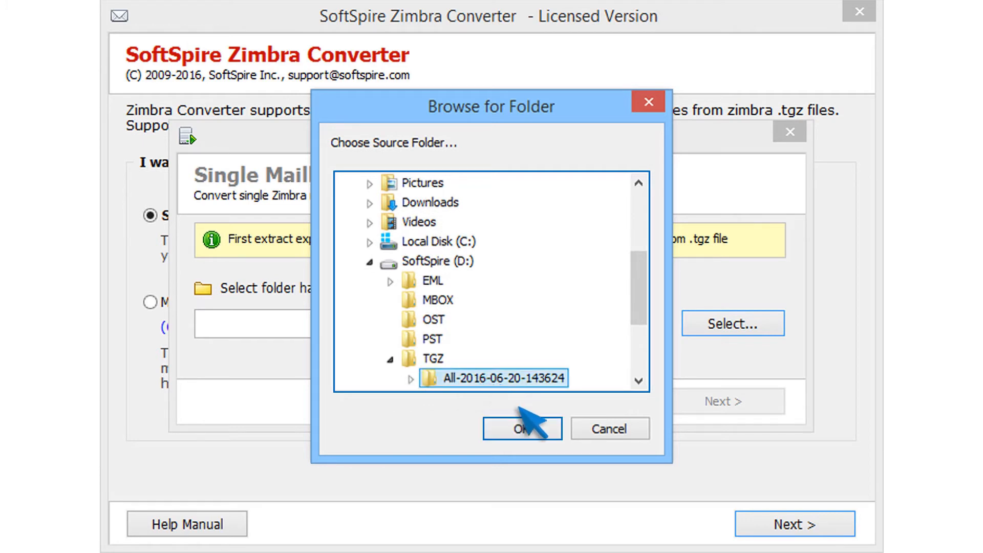
pyautogui.click(520, 428)
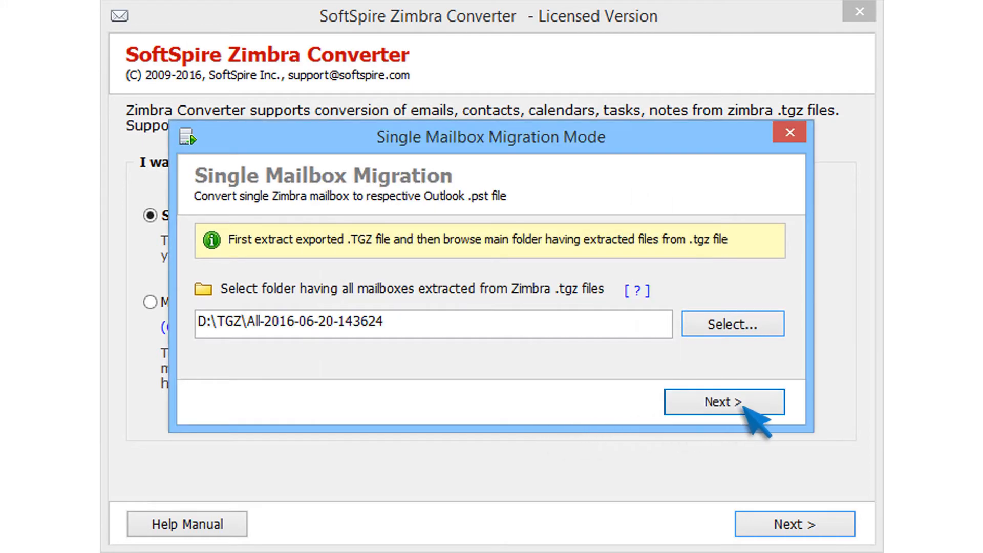
pyautogui.click(723, 401)
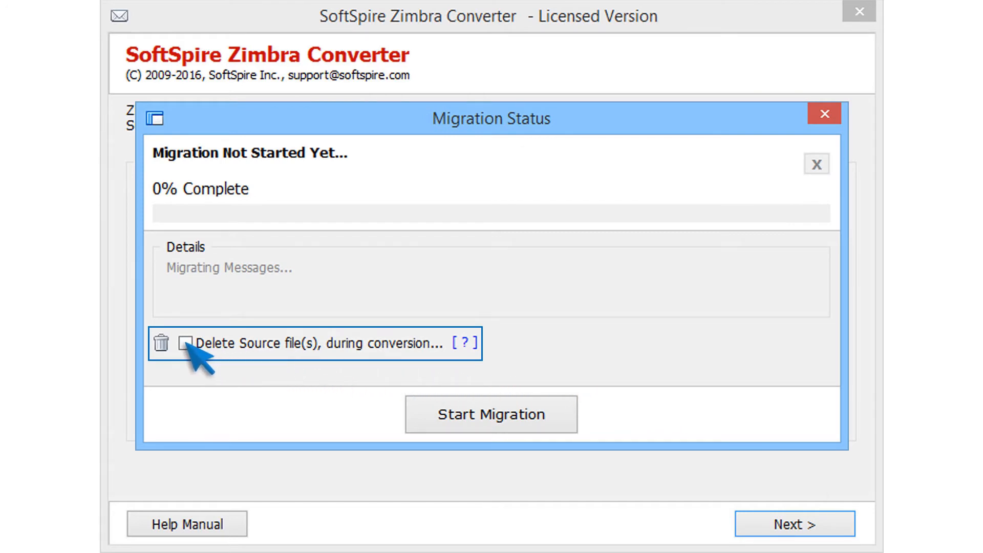
# Leave source-file deletion off, start migration and save the PST into D:\Exported PST.
pyautogui.click(187, 343)
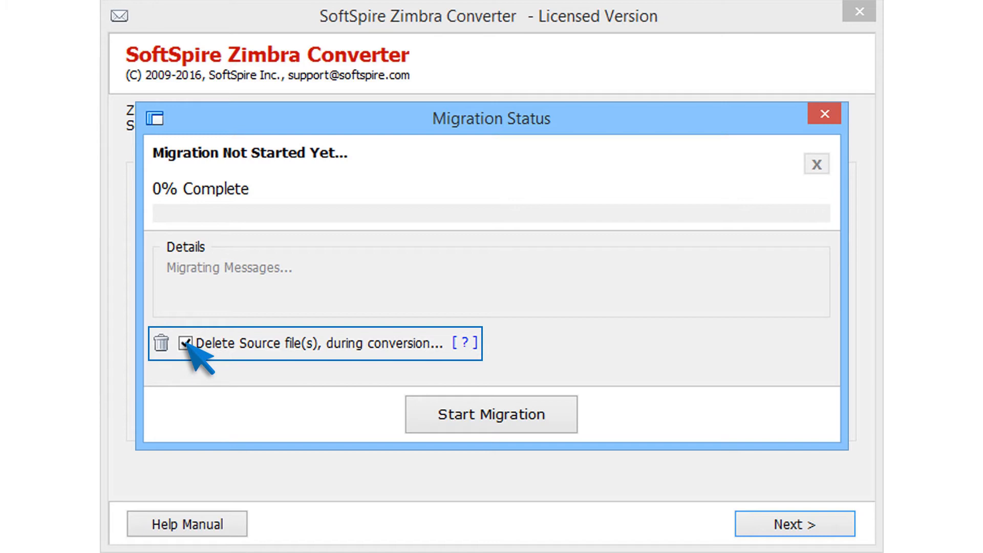
pyautogui.click(187, 343)
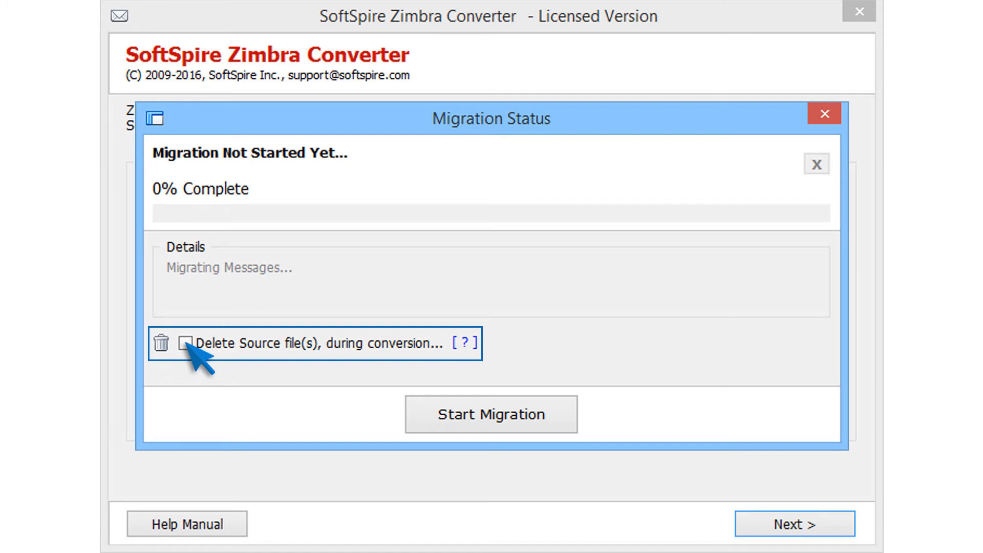
pyautogui.moveTo(382, 395)
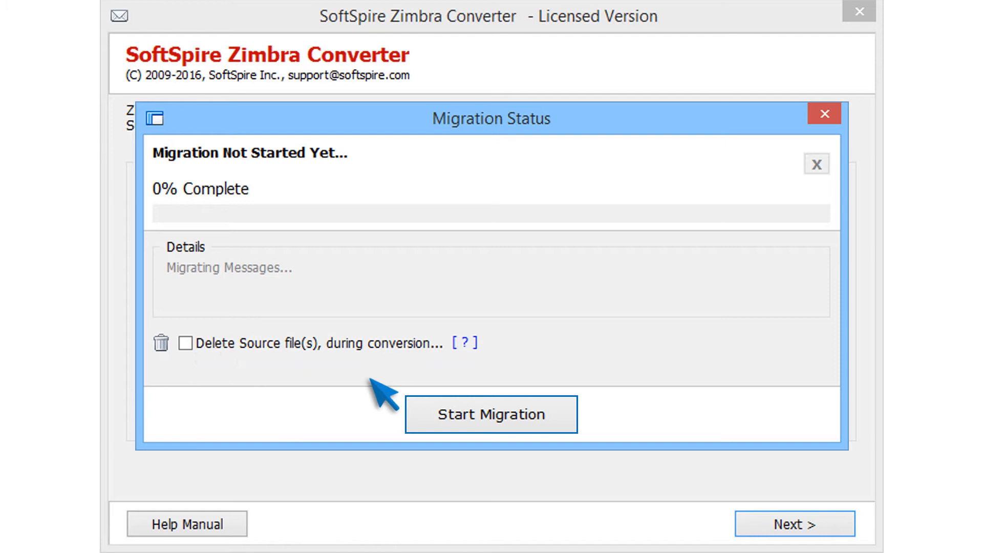
pyautogui.click(490, 413)
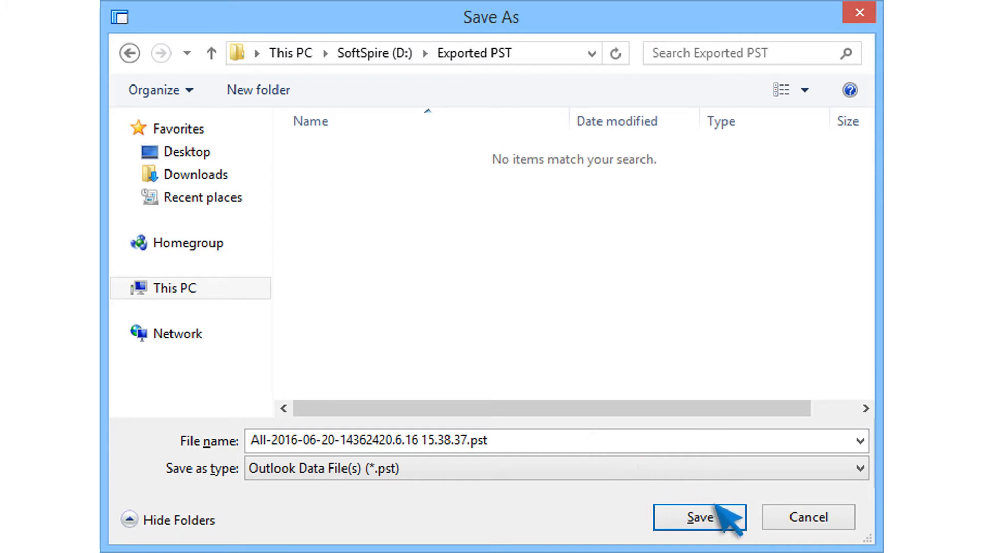
pyautogui.click(698, 518)
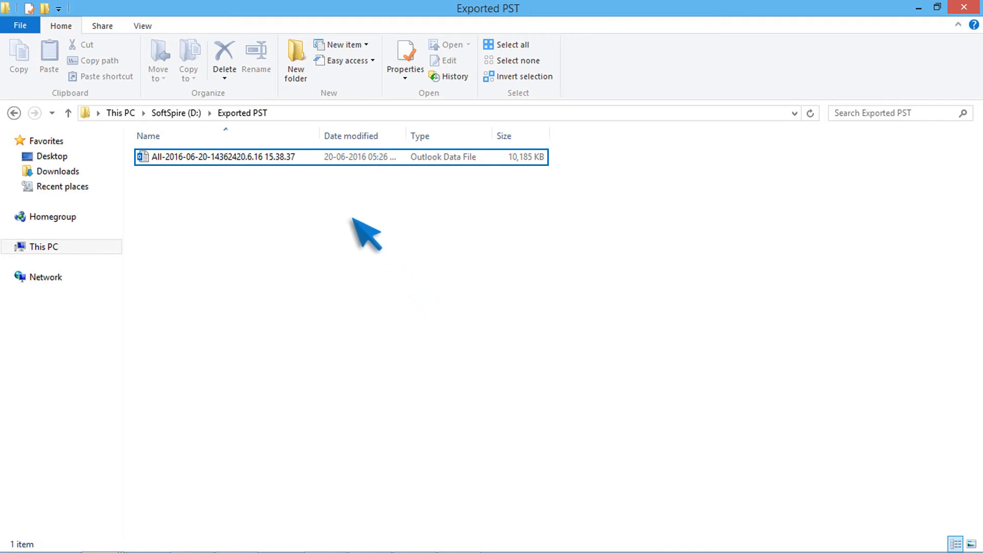
# Open D:\Exported PST in File Explorer to view the generated .pst file.
pyautogui.click(222, 156)
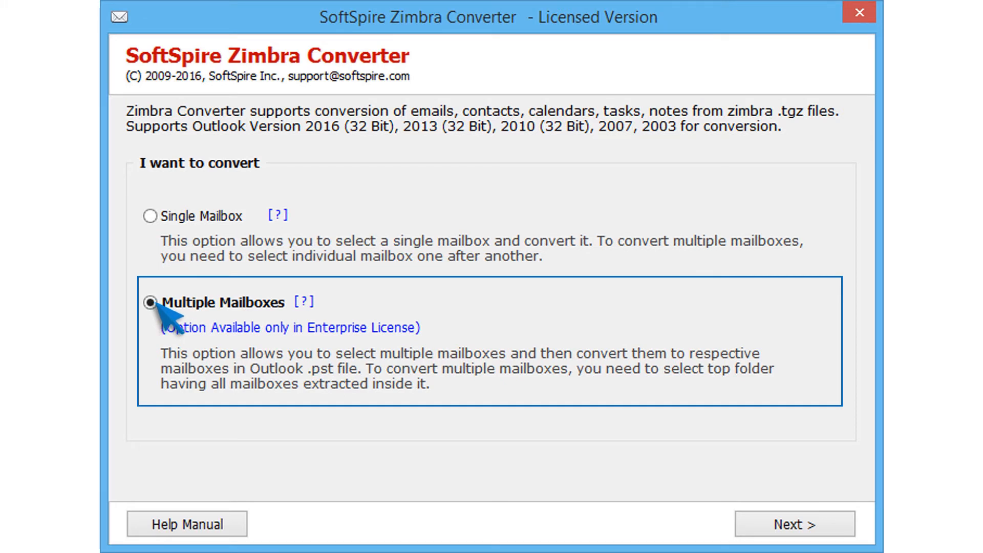
# Proceed to multiple-mailbox setup and choose D:\TGZ as the source folder.
pyautogui.click(792, 523)
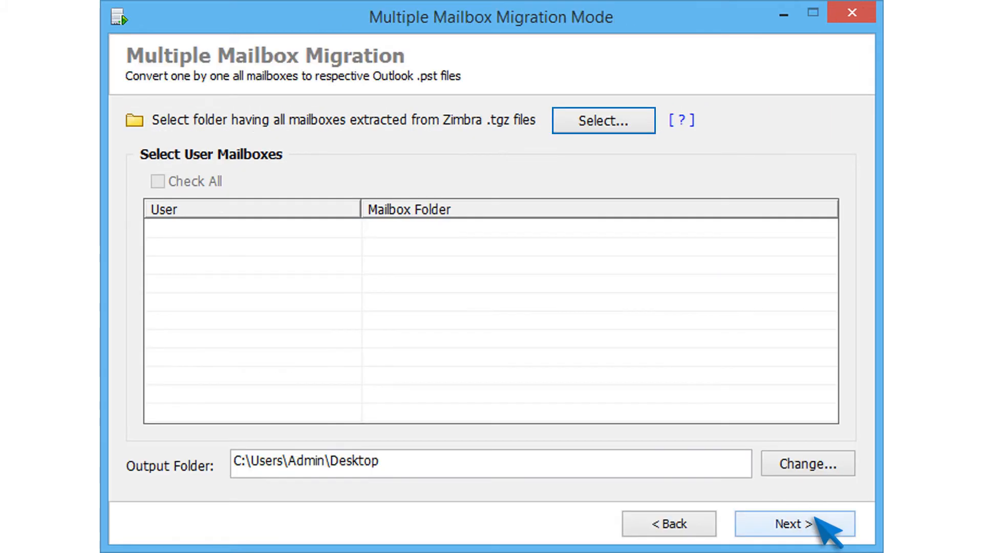
pyautogui.moveTo(718, 286)
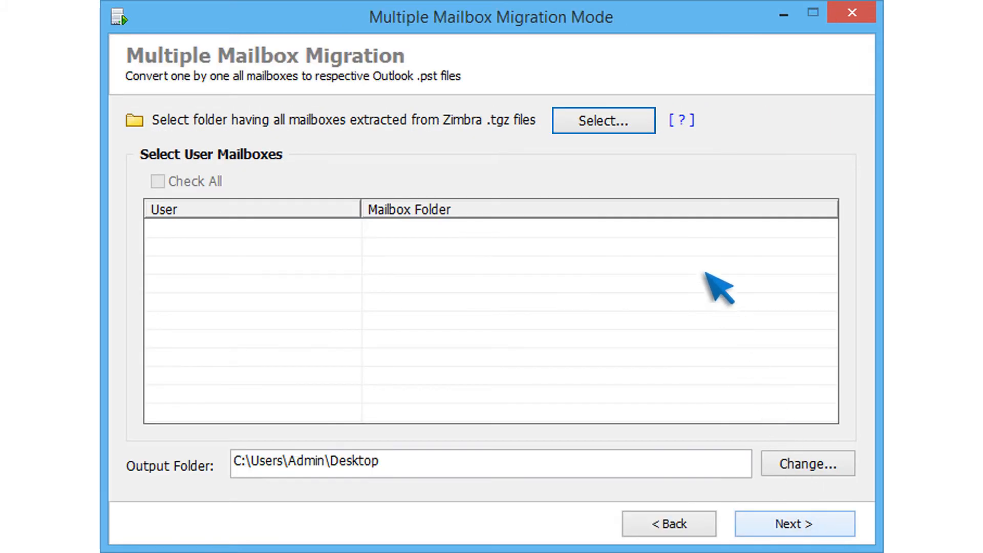
pyautogui.click(602, 120)
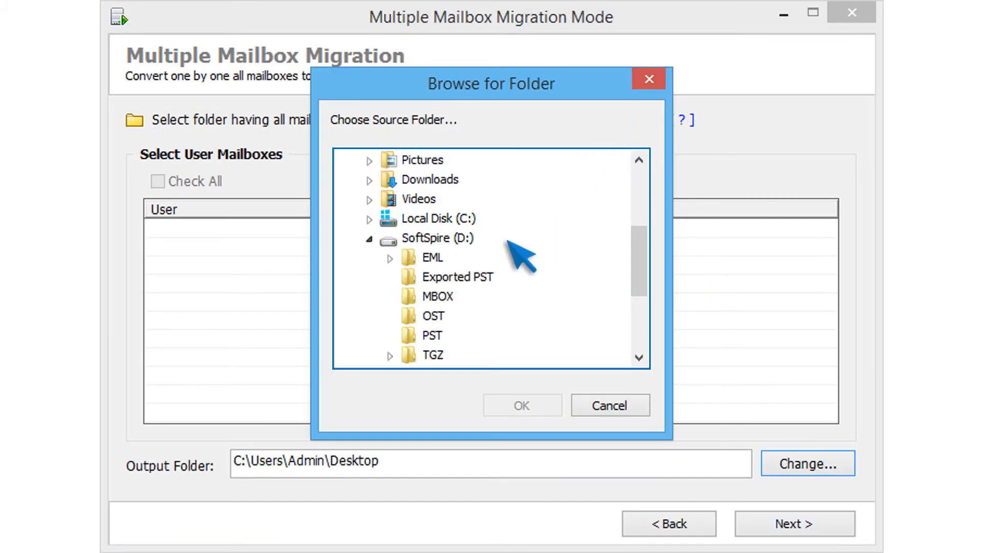
pyautogui.click(389, 355)
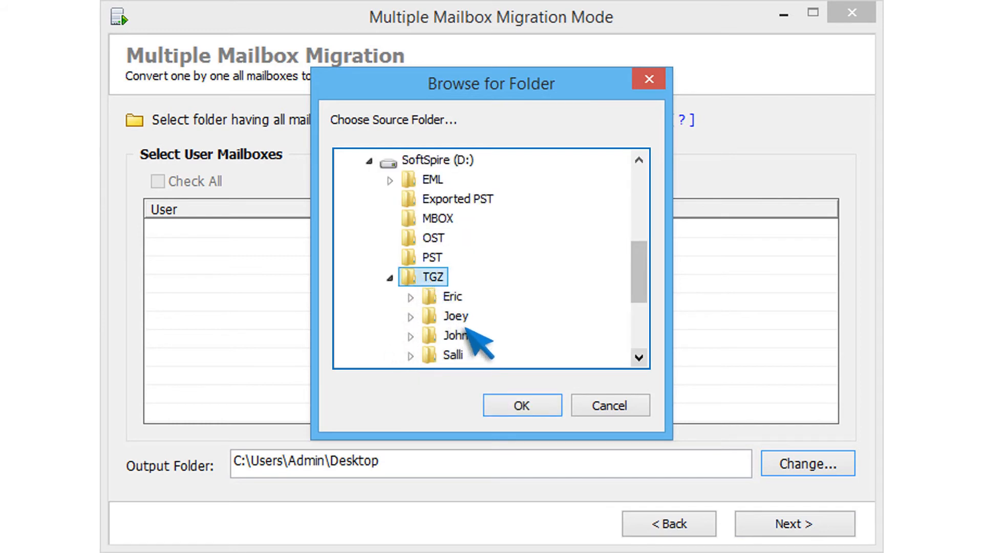
pyautogui.click(521, 404)
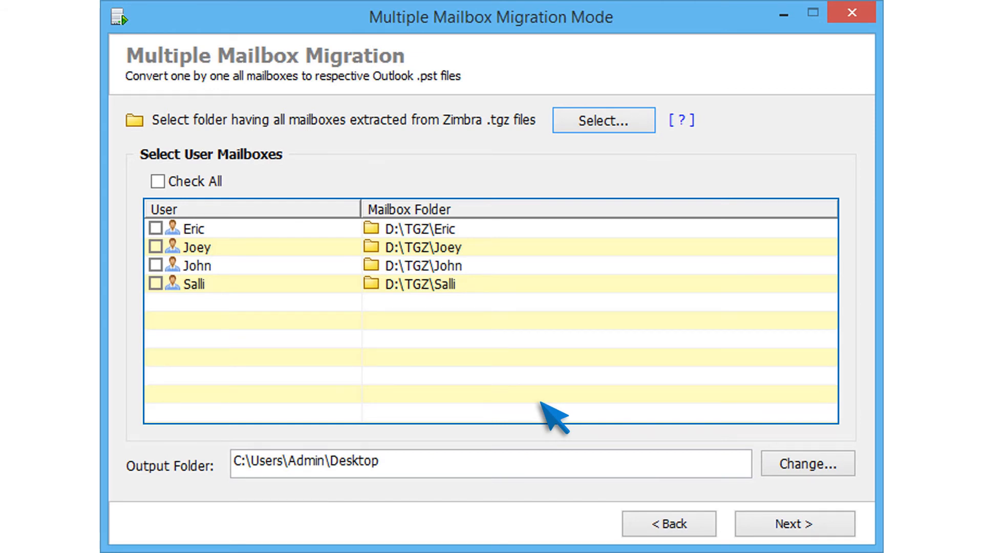
pyautogui.moveTo(355, 302)
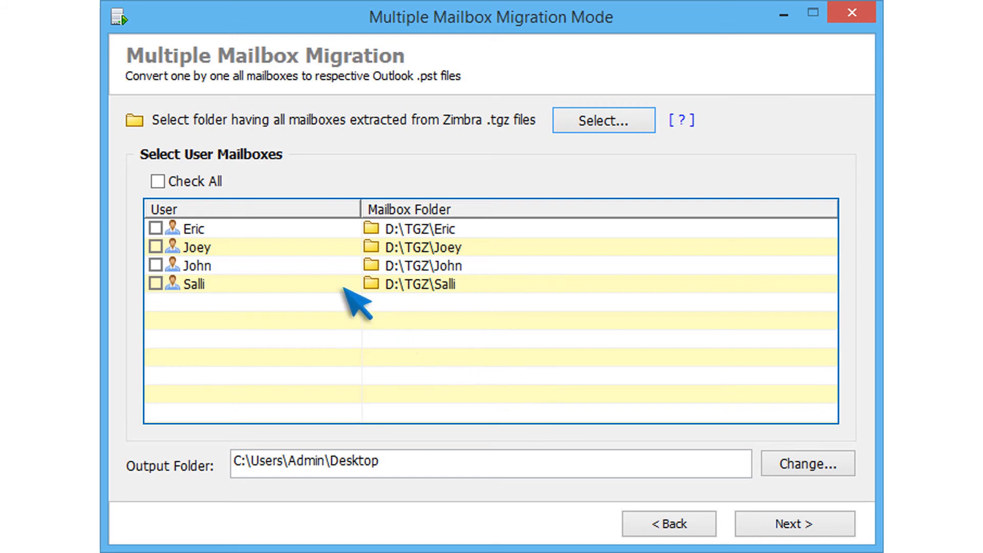
pyautogui.moveTo(159, 181)
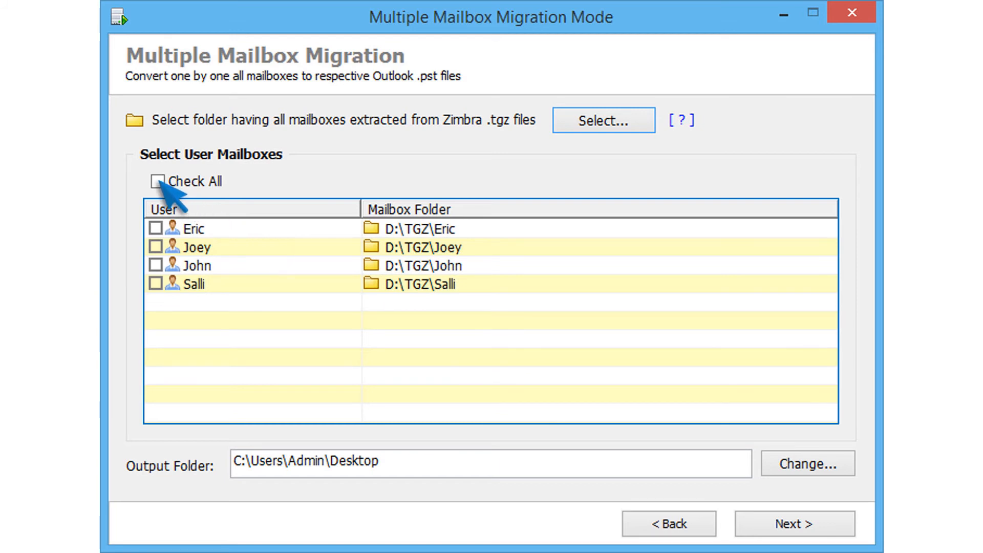
# Check all four mailboxes and change the output folder to D:\Exported PST.
pyautogui.click(158, 181)
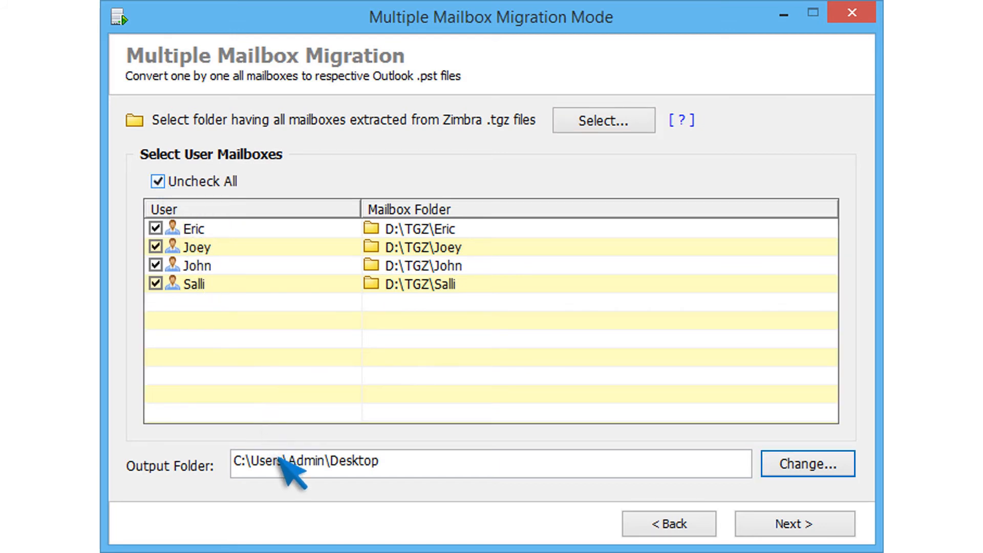
pyautogui.moveTo(322, 474)
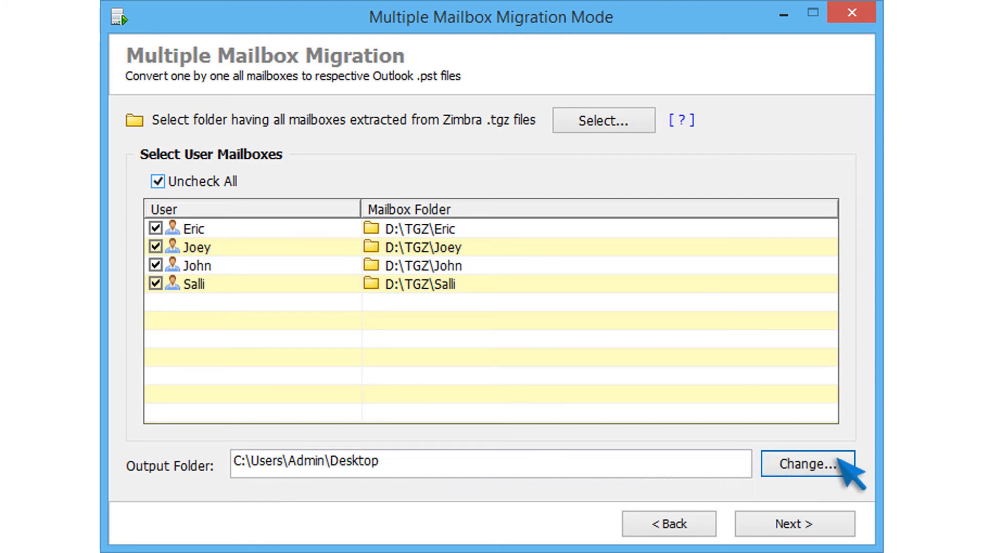
pyautogui.click(808, 464)
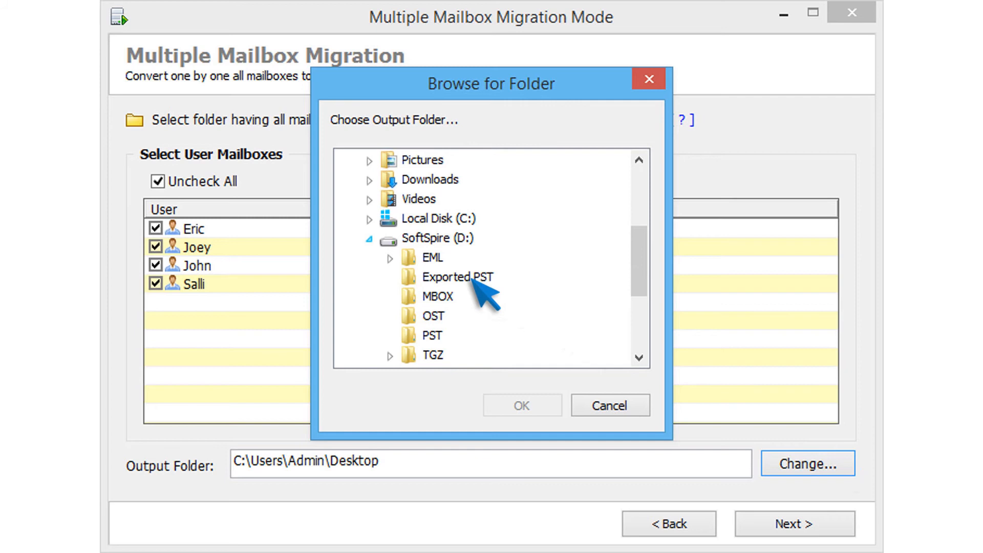
pyautogui.click(458, 277)
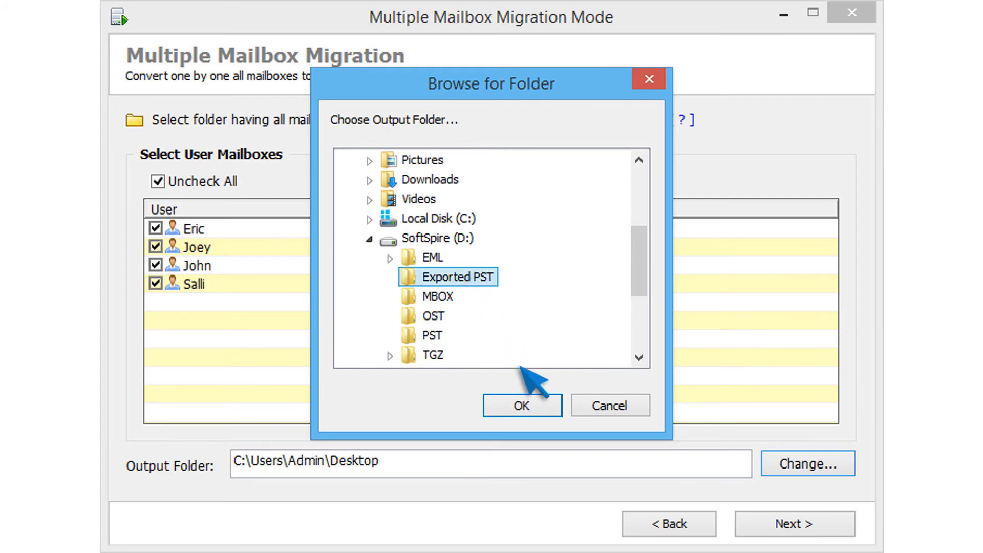
pyautogui.click(522, 406)
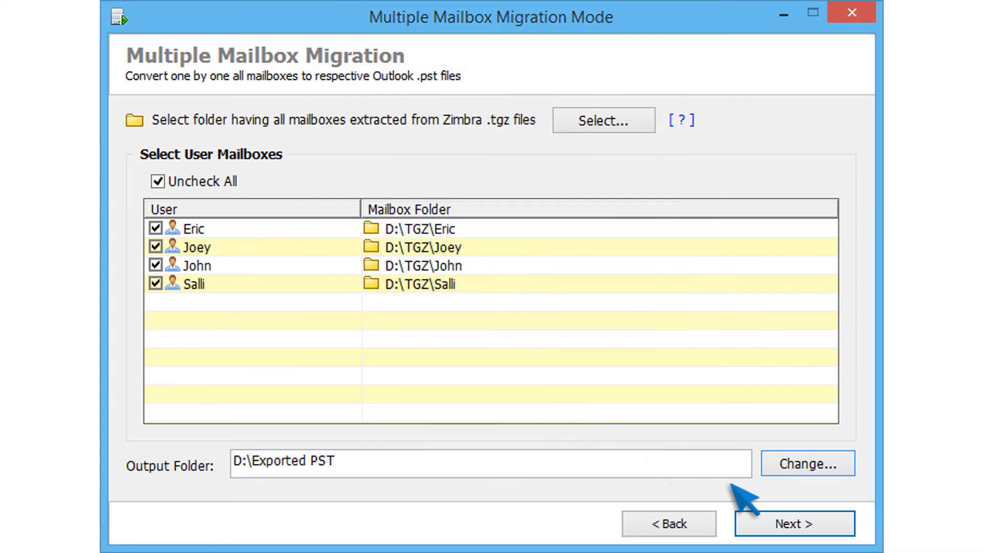
# Start migration of the four mailboxes and acknowledge the success message.
pyautogui.click(794, 523)
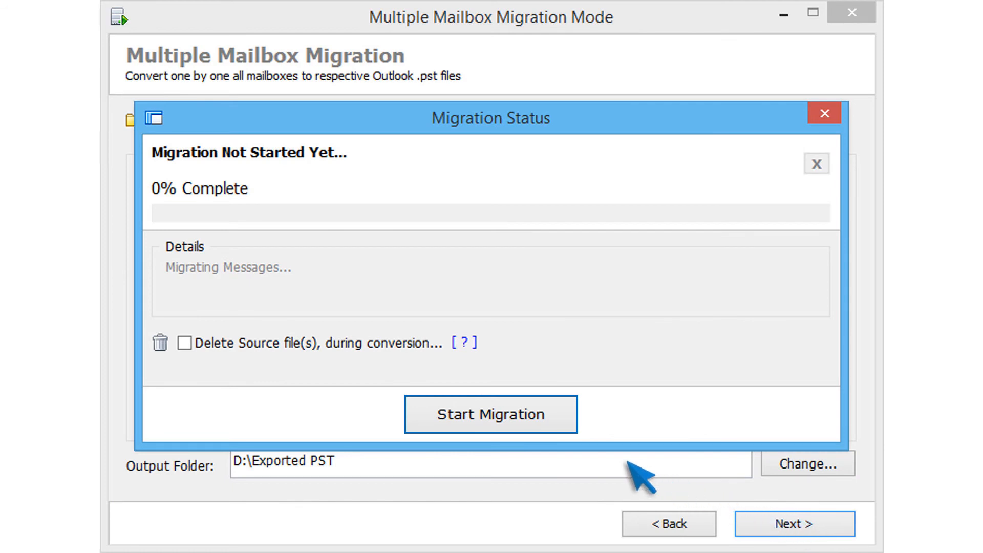
pyautogui.moveTo(257, 357)
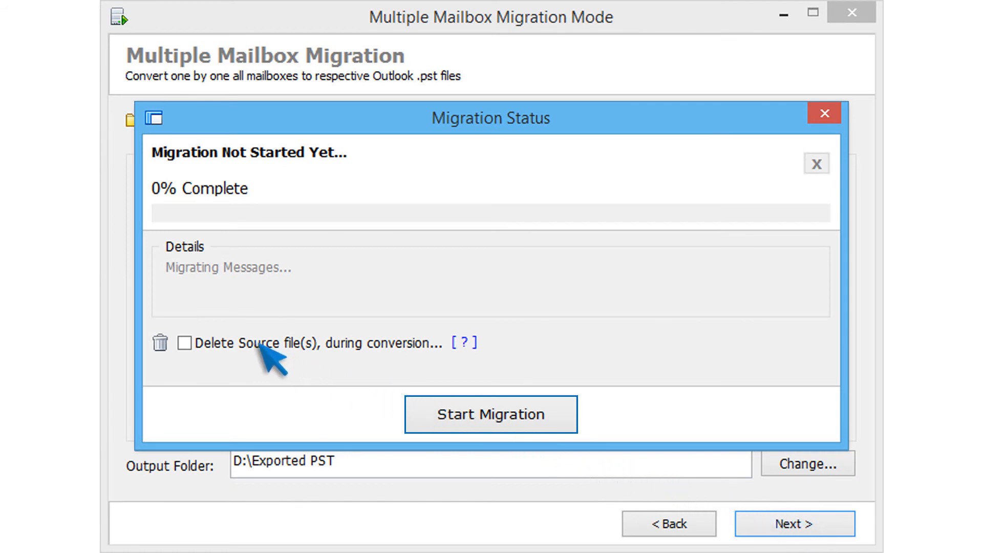
pyautogui.moveTo(314, 367)
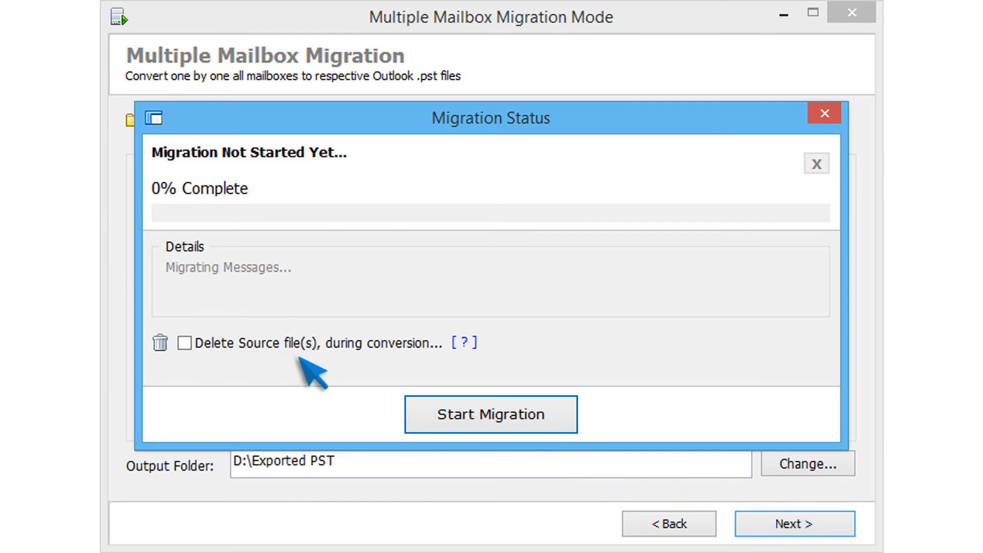
pyautogui.click(491, 413)
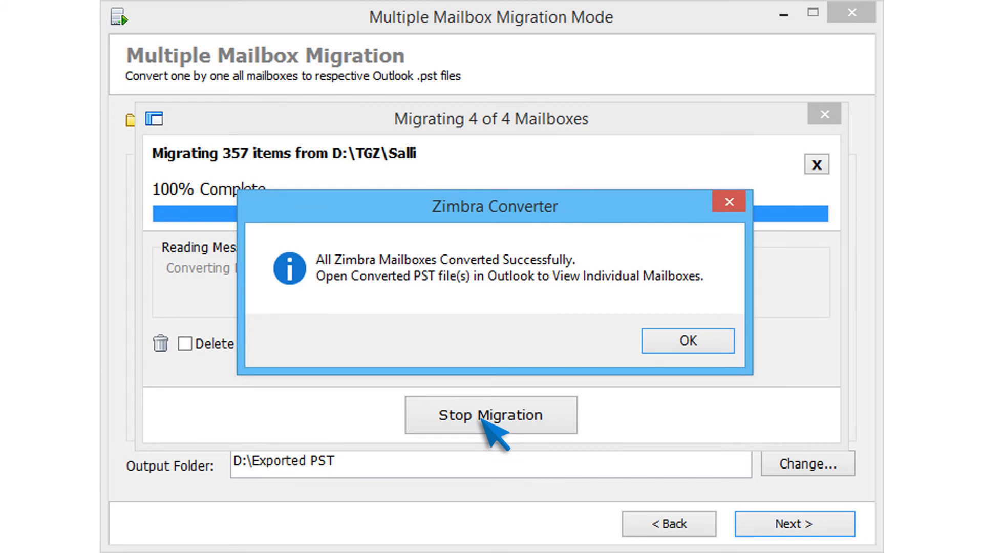
pyautogui.click(687, 340)
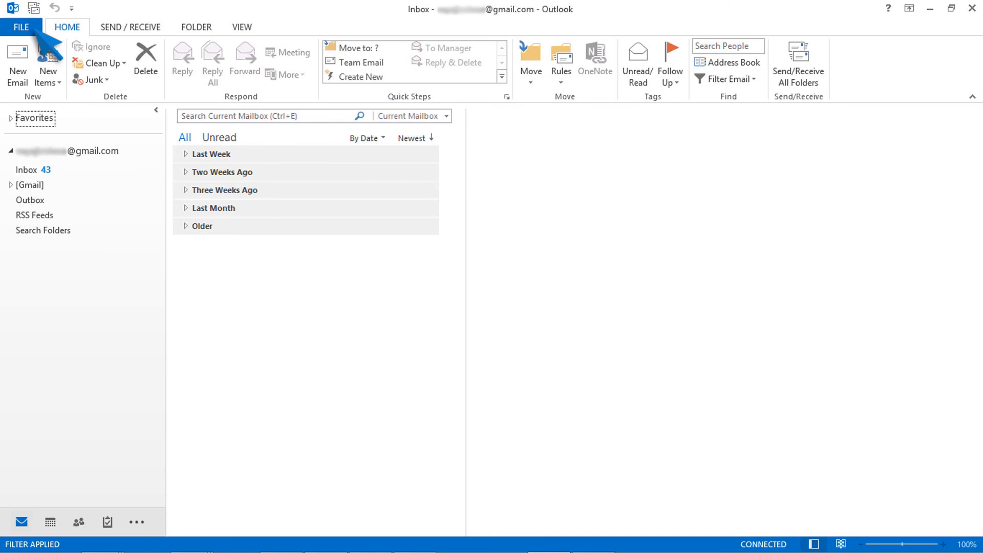
# Via File > Open & Export, pick the All-2016 PST file in D:\Exported PST to open.
pyautogui.click(20, 26)
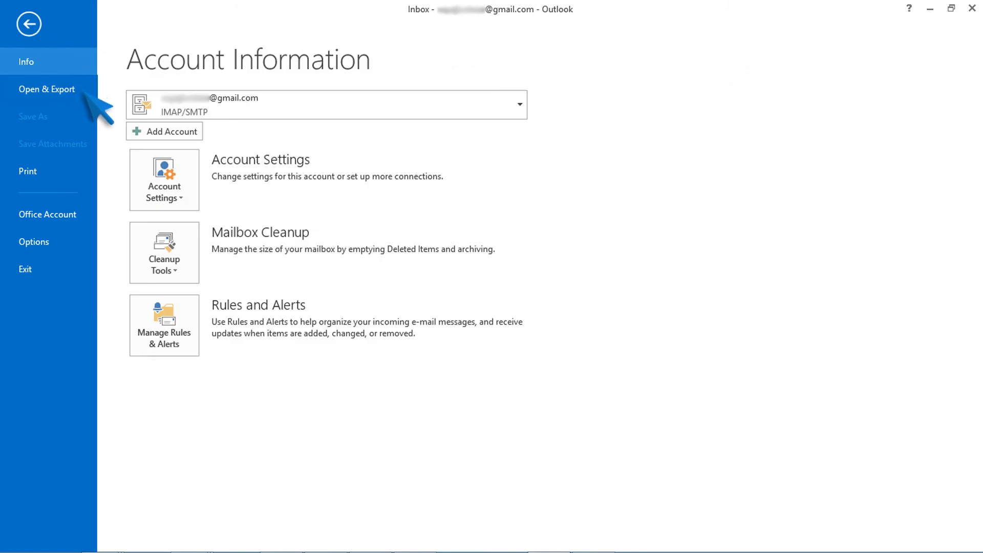
pyautogui.click(46, 88)
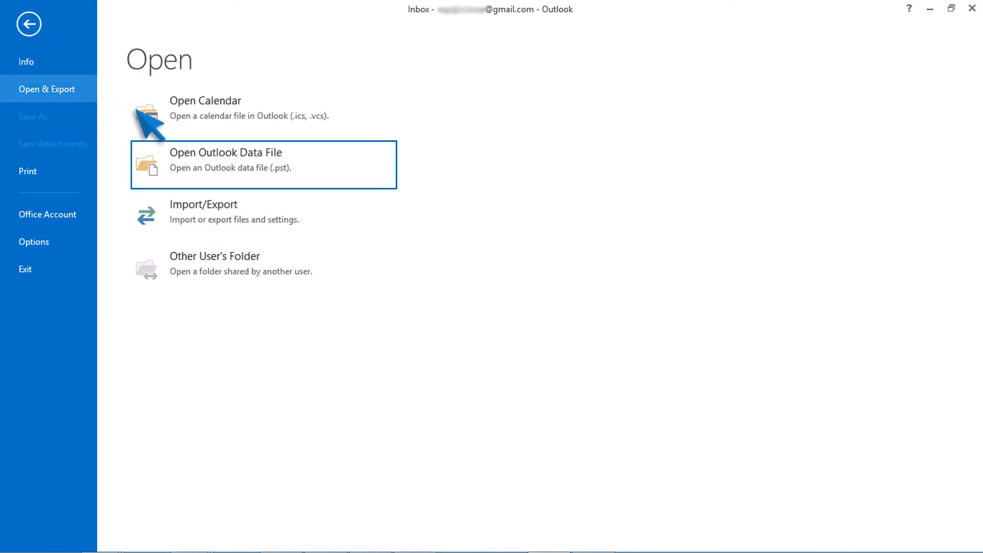
pyautogui.moveTo(325, 182)
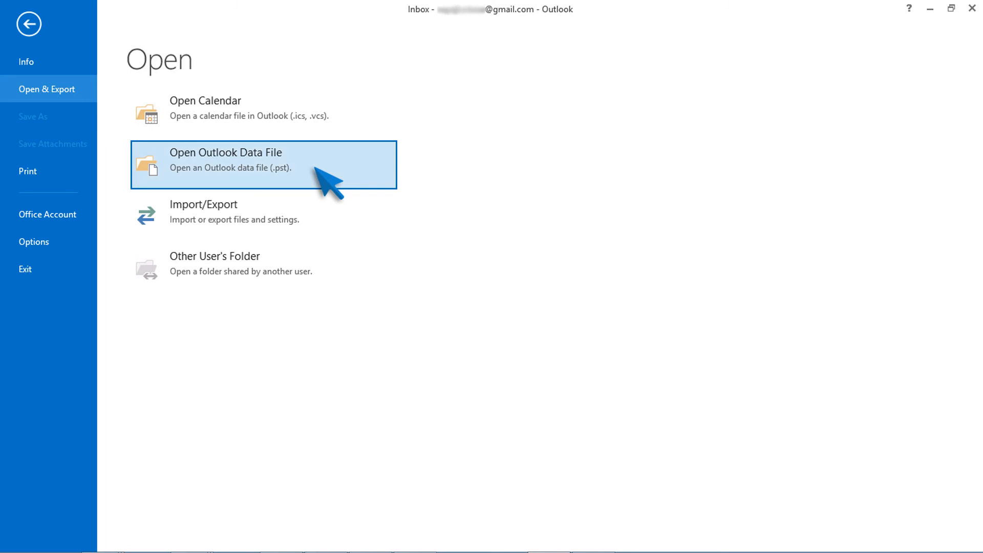
pyautogui.click(263, 164)
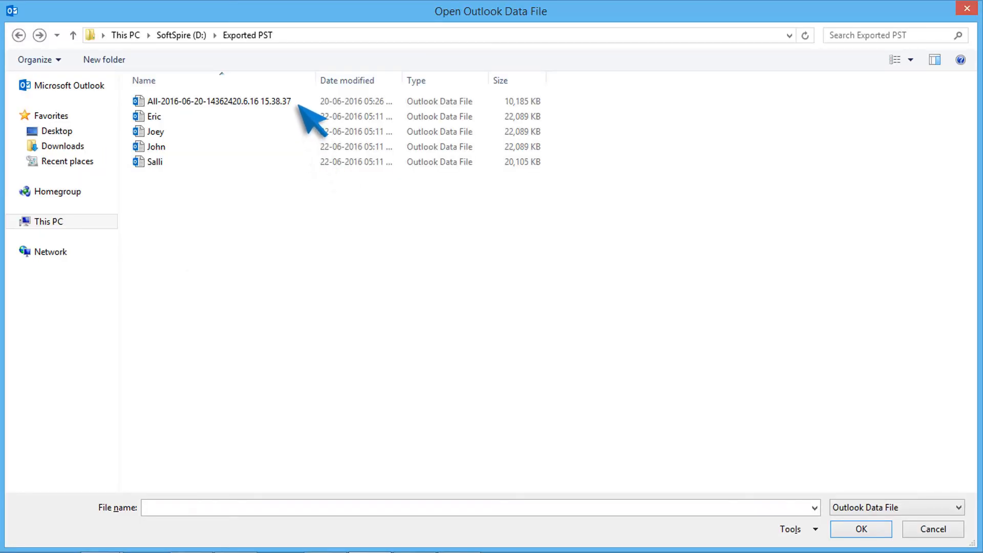
pyautogui.click(217, 101)
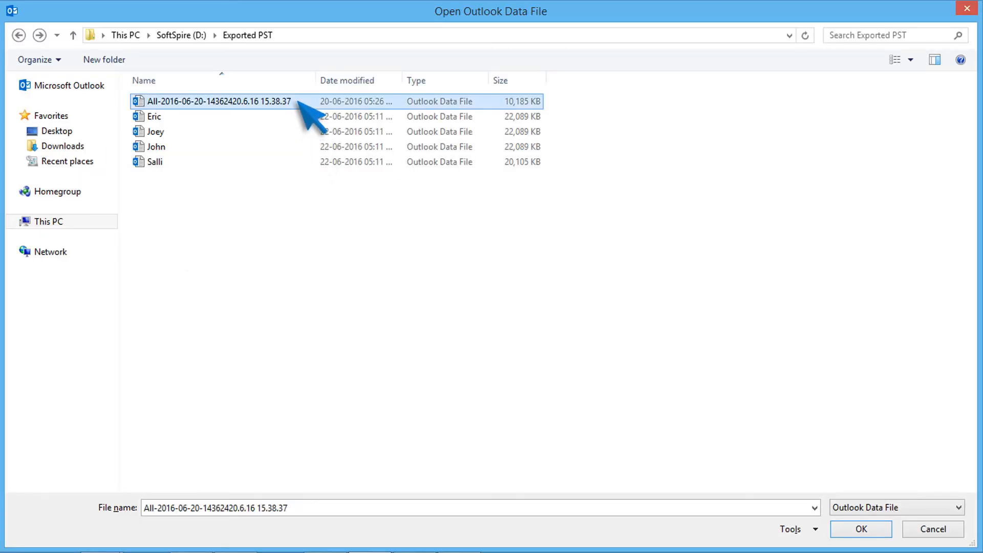
pyautogui.moveTo(860, 529)
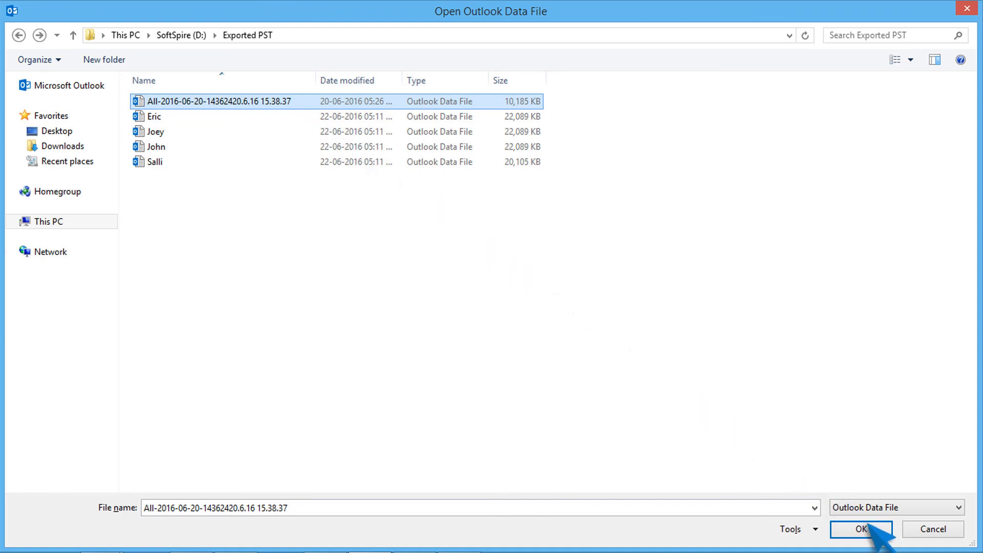
# Open the PST and show the Zimbra mailbox's Inbox with 37 unread messages.
pyautogui.click(861, 528)
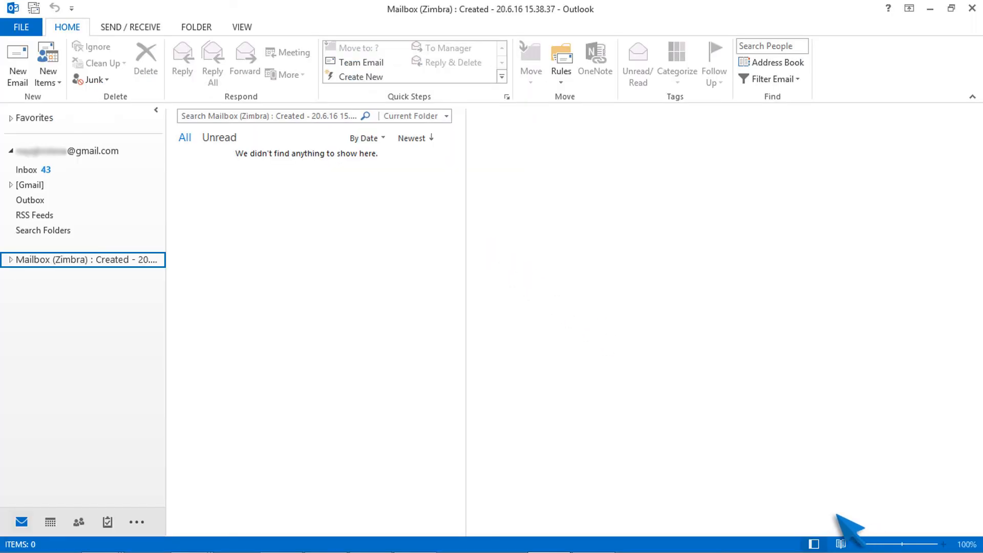
pyautogui.moveTo(141, 270)
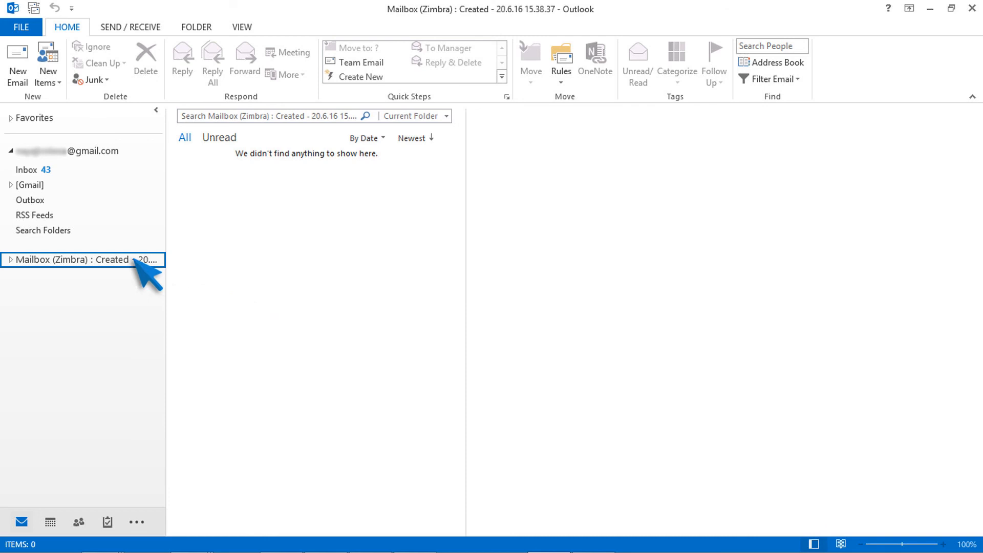
pyautogui.click(10, 259)
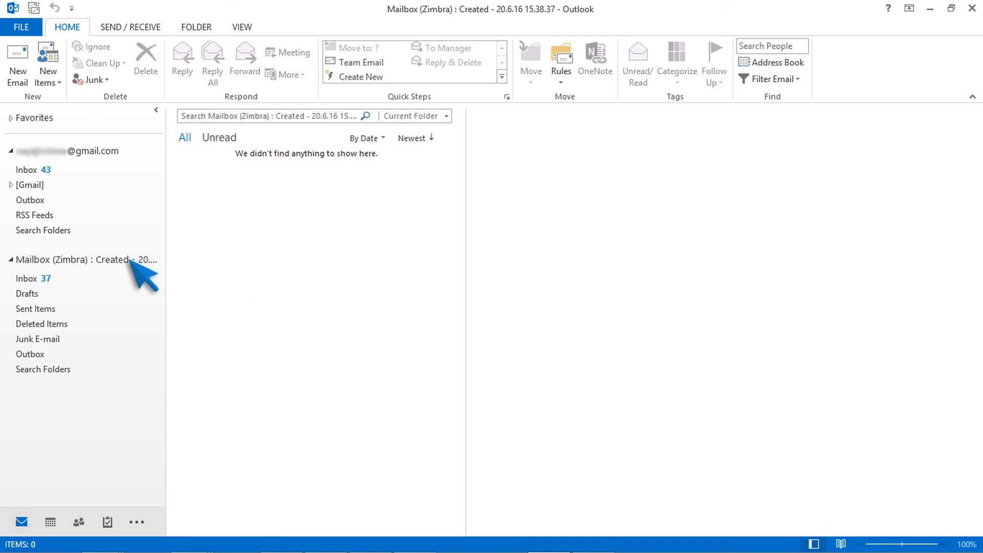
pyautogui.click(28, 279)
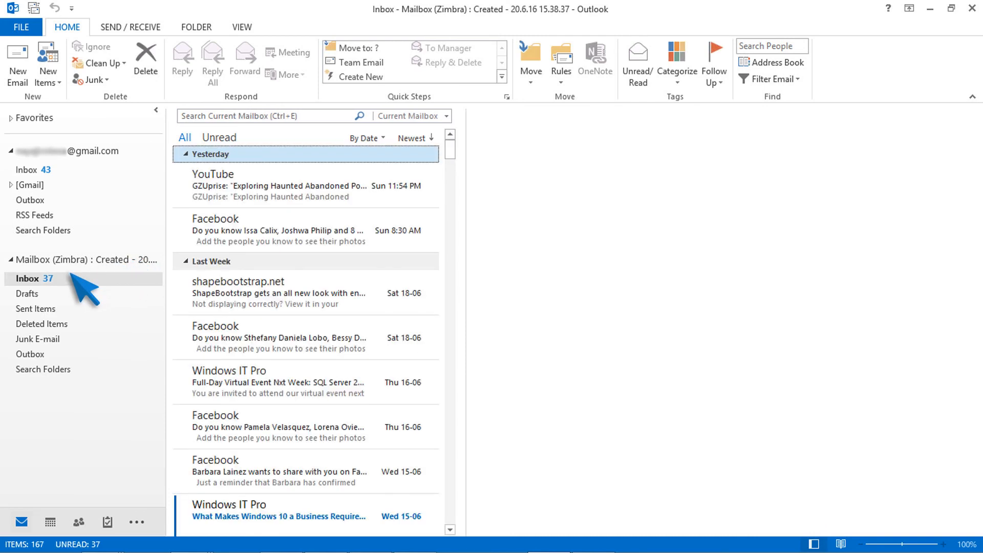